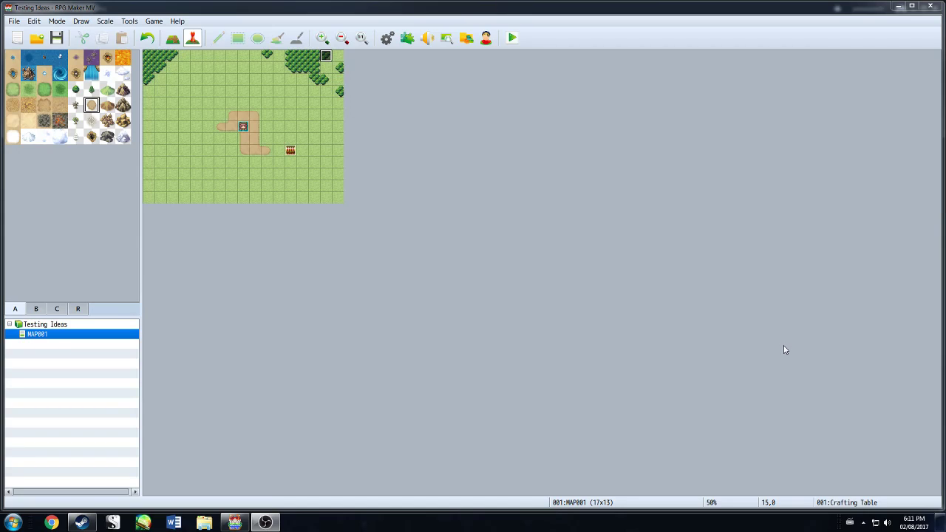
{"action": "mouse_move", "coordinate": [688, 308]}
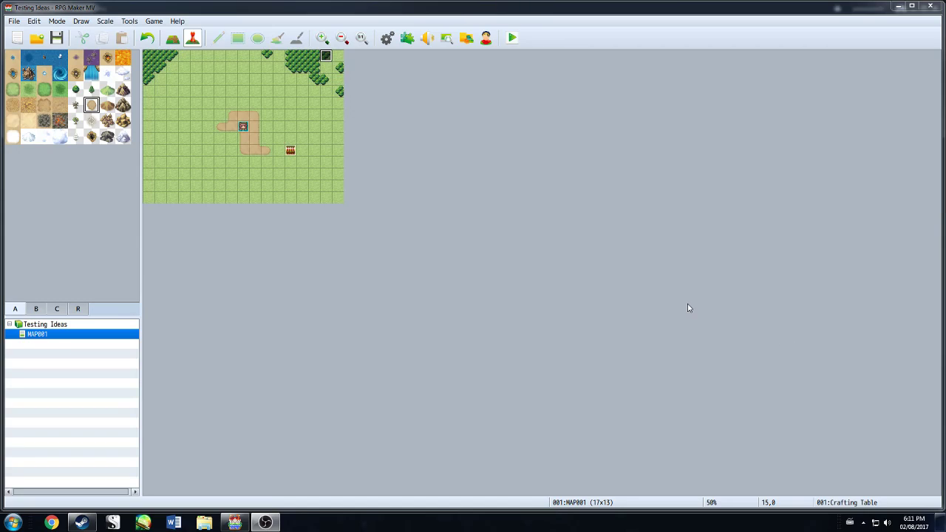
{"action": "mouse_move", "coordinate": [654, 290]}
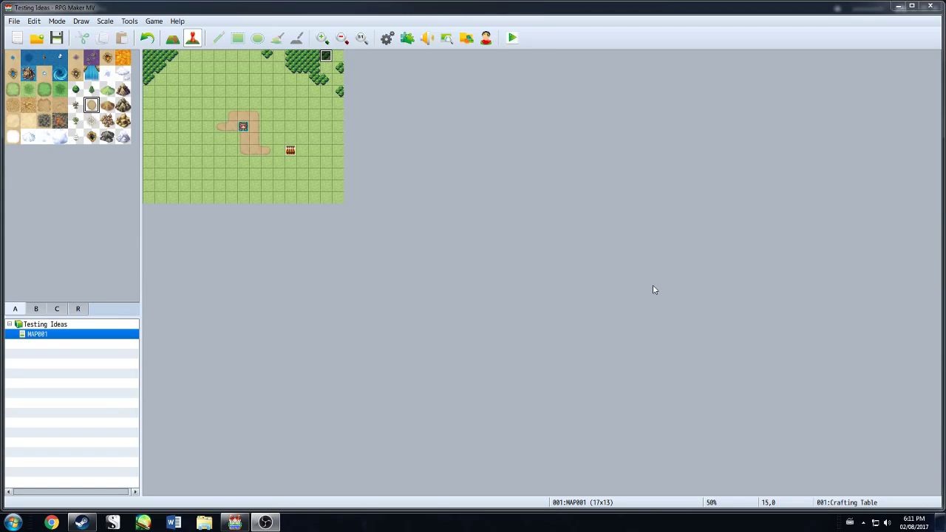
{"action": "mouse_move", "coordinate": [359, 194]}
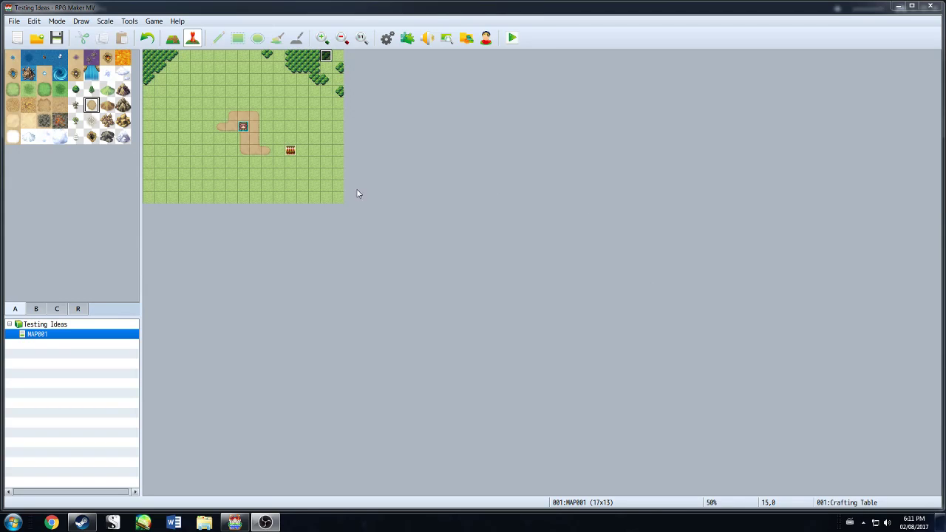
{"action": "mouse_move", "coordinate": [333, 67]}
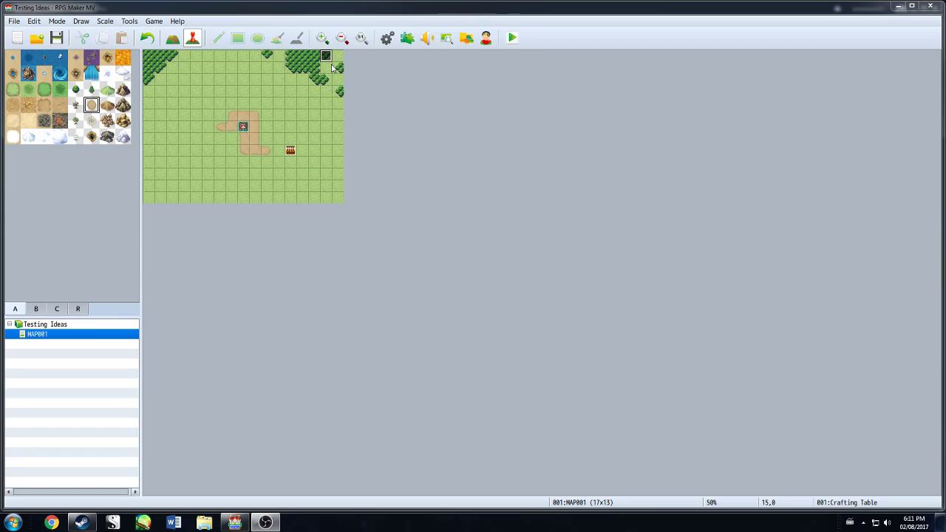
{"action": "mouse_move", "coordinate": [323, 58]}
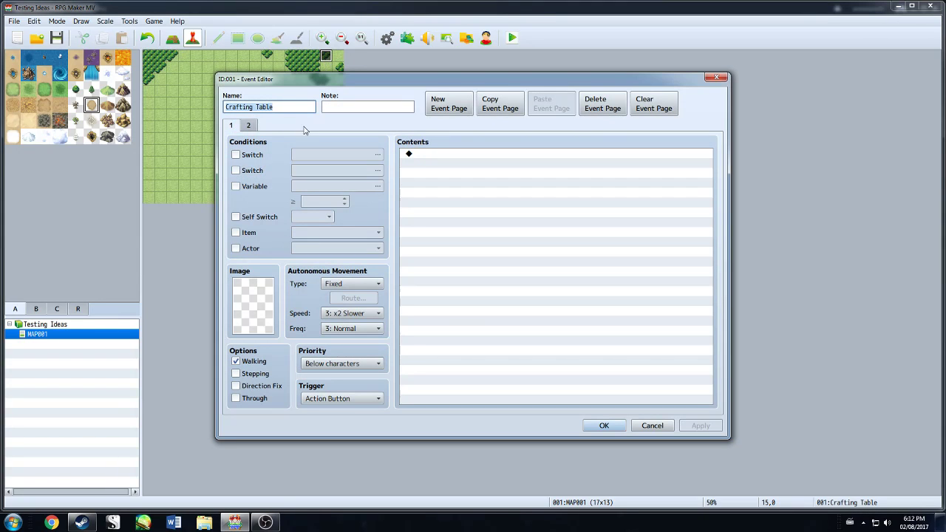
{"action": "mouse_move", "coordinate": [365, 148]}
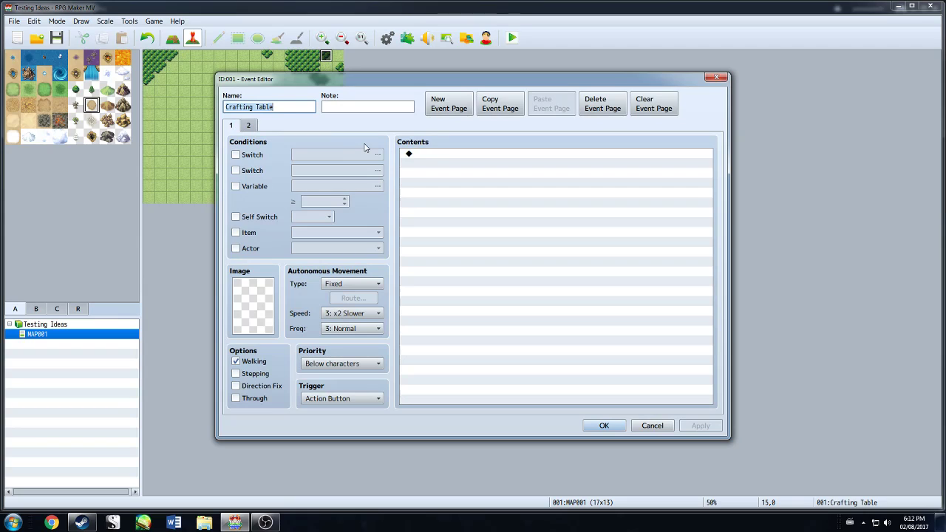
{"action": "mouse_move", "coordinate": [349, 148]}
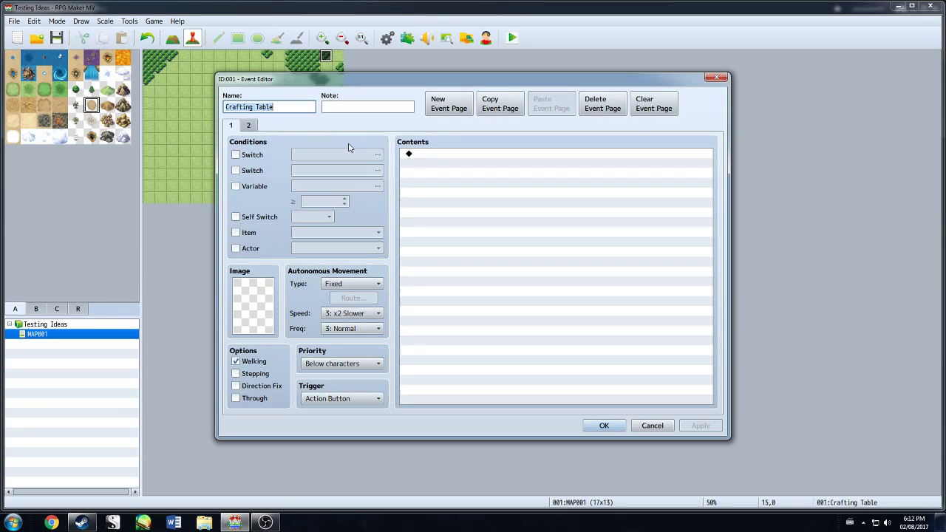
{"action": "mouse_move", "coordinate": [269, 133]}
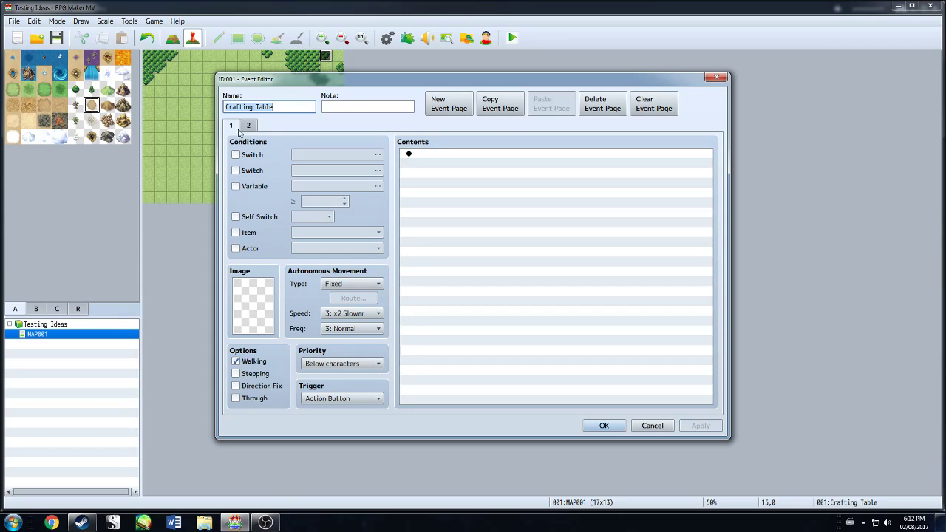
{"action": "mouse_move", "coordinate": [497, 210]}
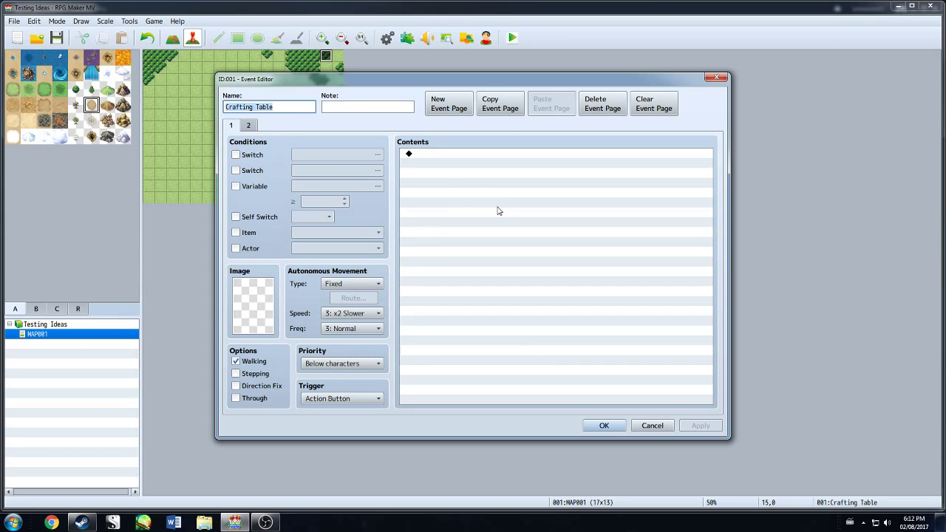
{"action": "left_click", "coordinate": [248, 124]}
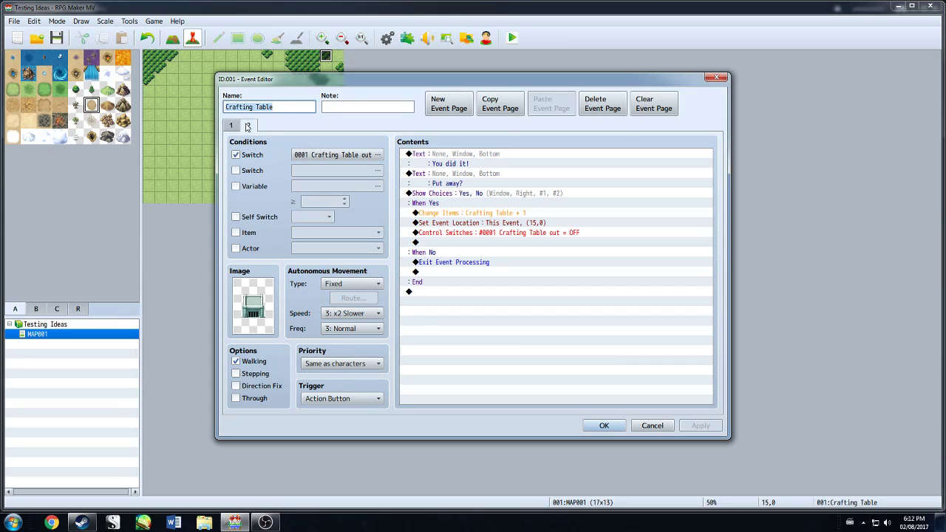
{"action": "left_click", "coordinate": [378, 155]}
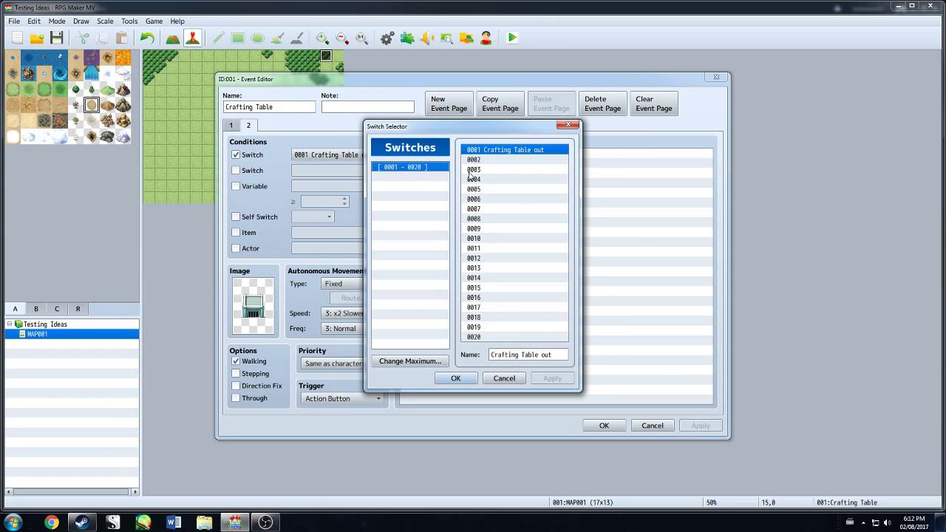
{"action": "left_click", "coordinate": [455, 378]}
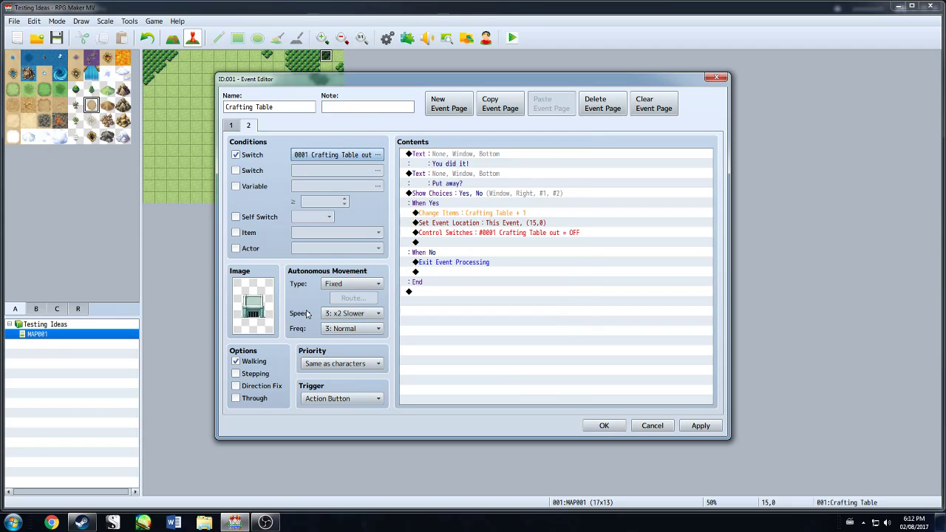
{"action": "mouse_move", "coordinate": [449, 144]}
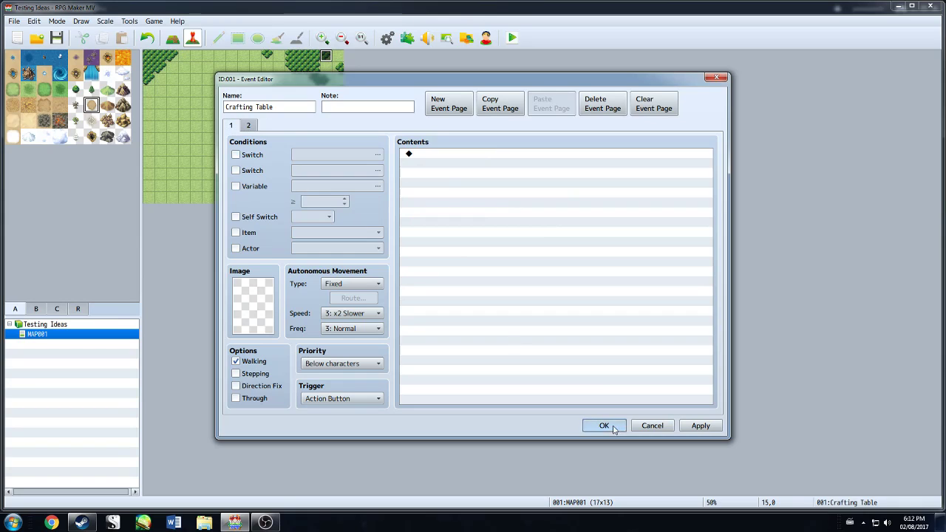
Confirm the Crafting Table event edits and head to the Tools menu for the Database.
{"action": "left_click", "coordinate": [604, 425]}
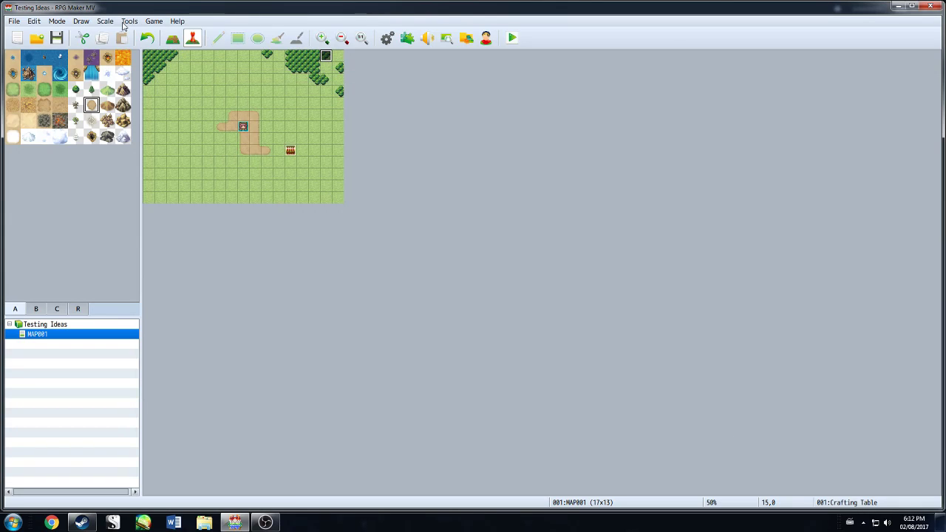
{"action": "left_click", "coordinate": [129, 21]}
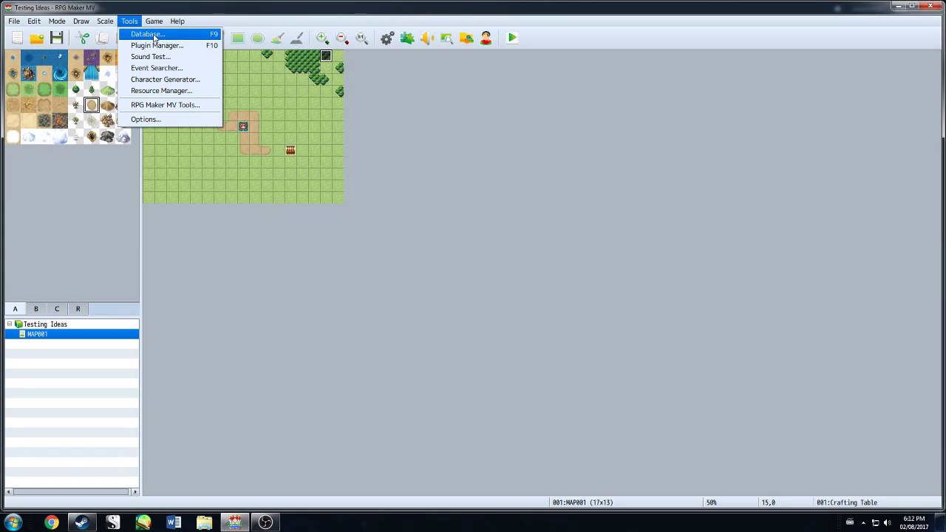
{"action": "mouse_move", "coordinate": [156, 45]}
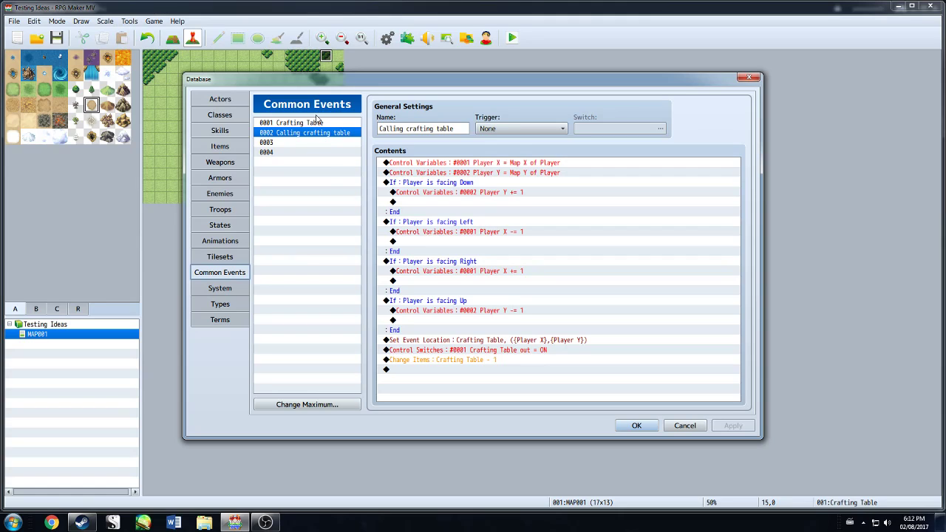
{"action": "mouse_move", "coordinate": [381, 149]}
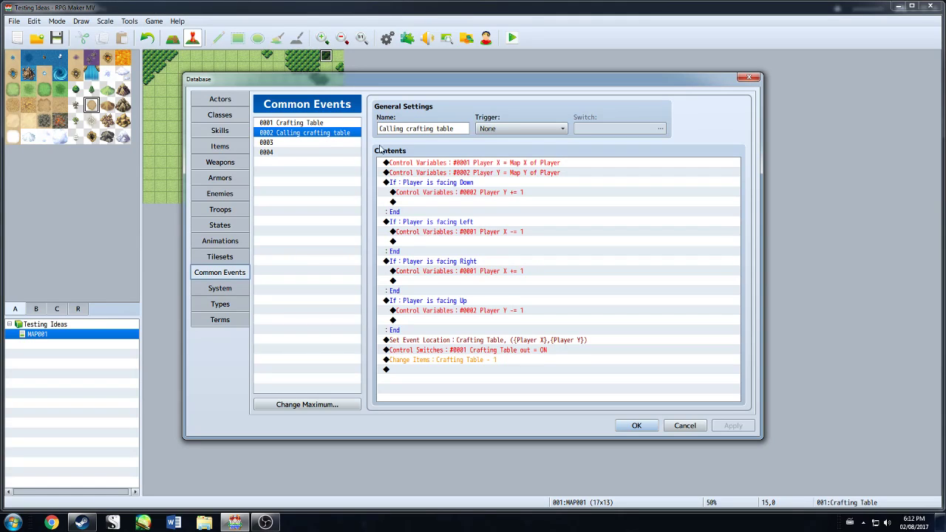
{"action": "mouse_move", "coordinate": [493, 162]}
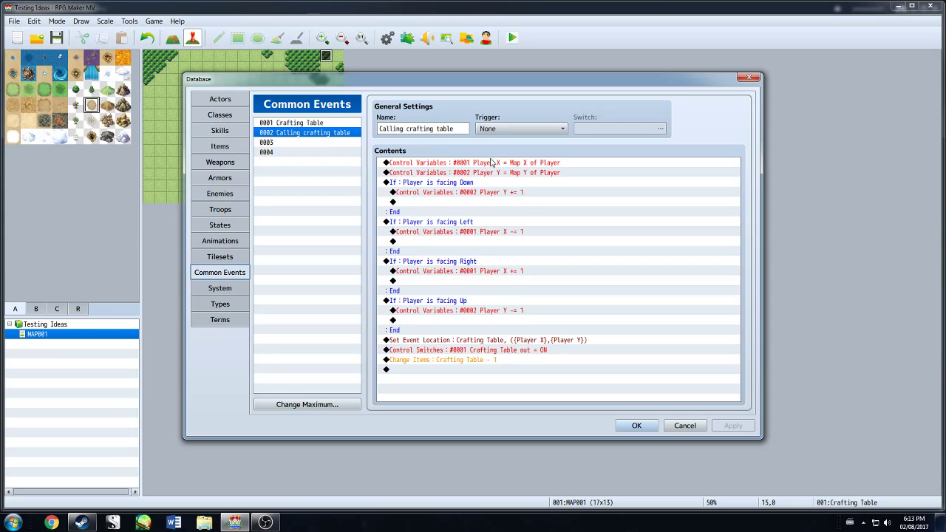
{"action": "mouse_move", "coordinate": [467, 142]}
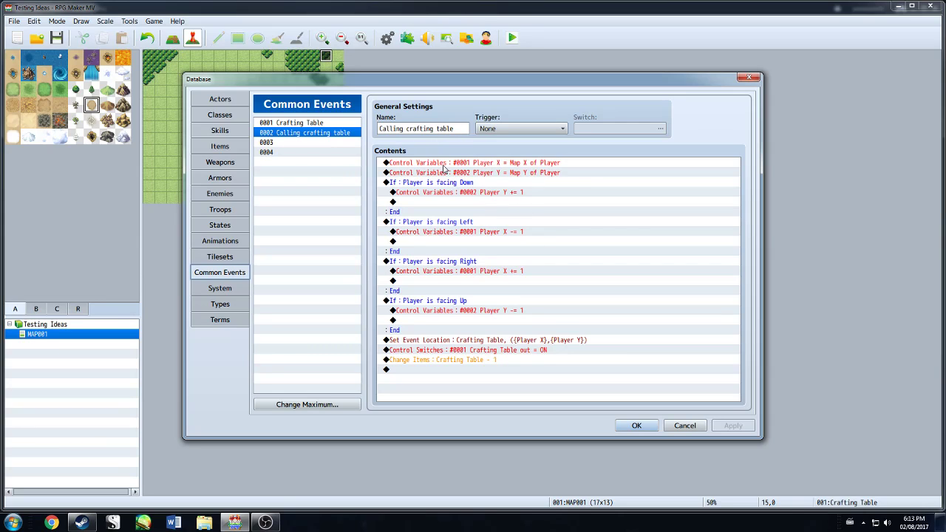
{"action": "mouse_move", "coordinate": [495, 173]}
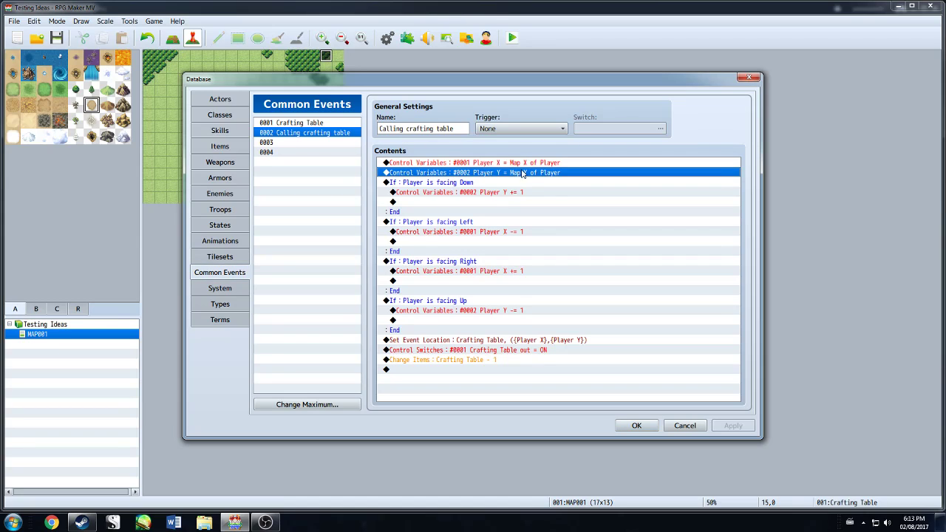
{"action": "mouse_move", "coordinate": [434, 187]}
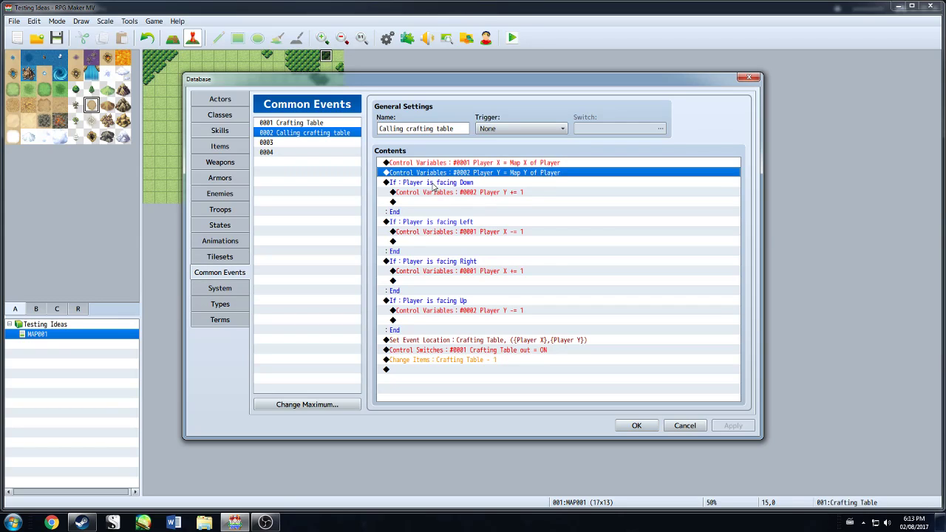
{"action": "mouse_move", "coordinate": [517, 183]}
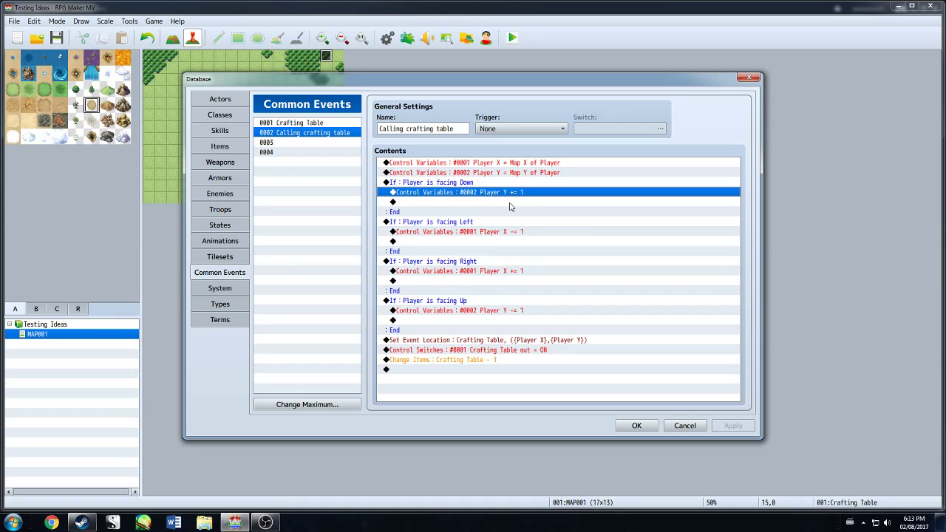
{"action": "mouse_move", "coordinate": [504, 203]}
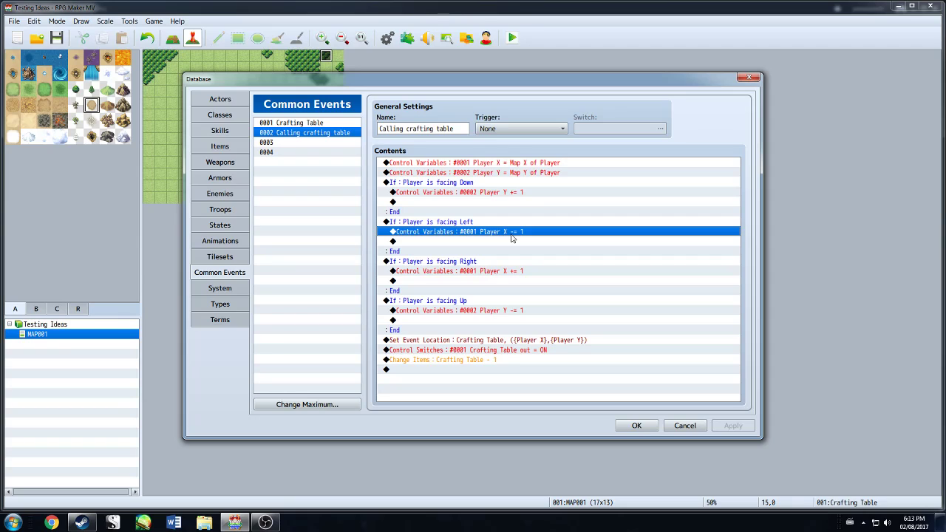
{"action": "mouse_move", "coordinate": [512, 352]}
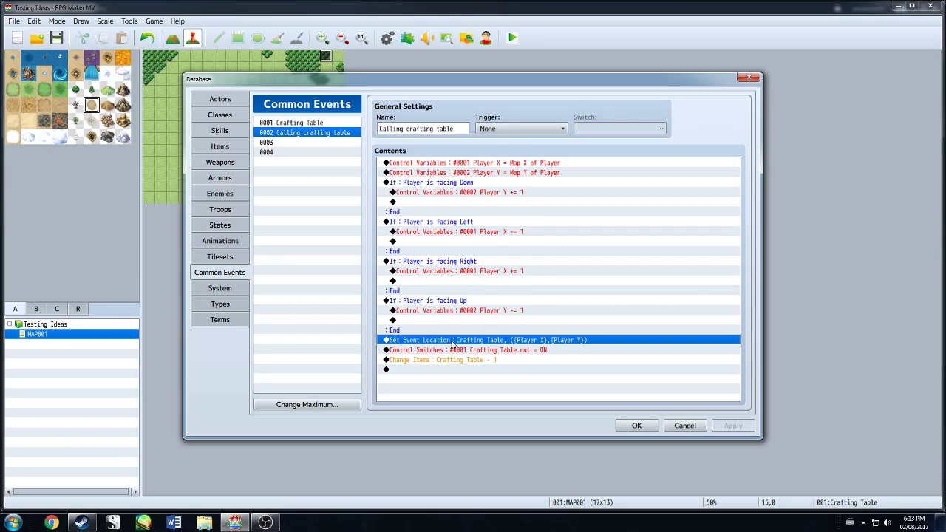
{"action": "mouse_move", "coordinate": [591, 349]}
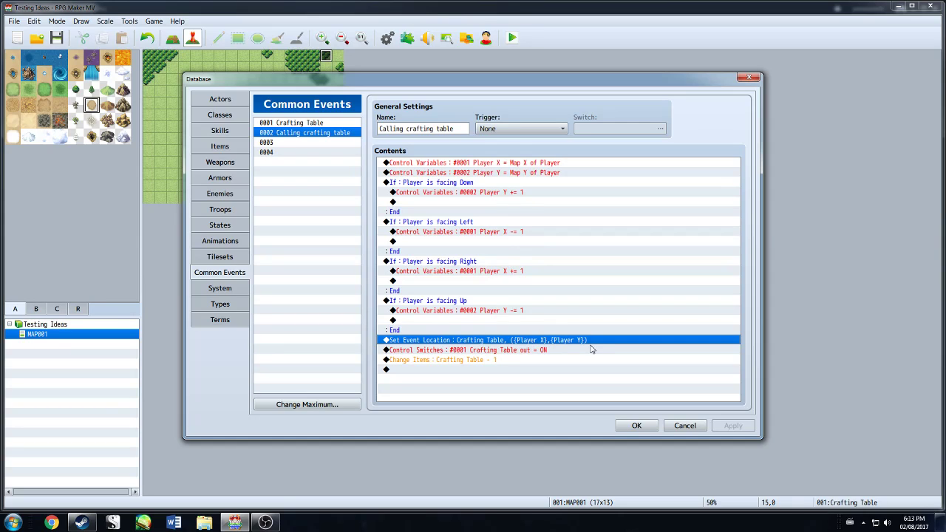
{"action": "mouse_move", "coordinate": [584, 350]}
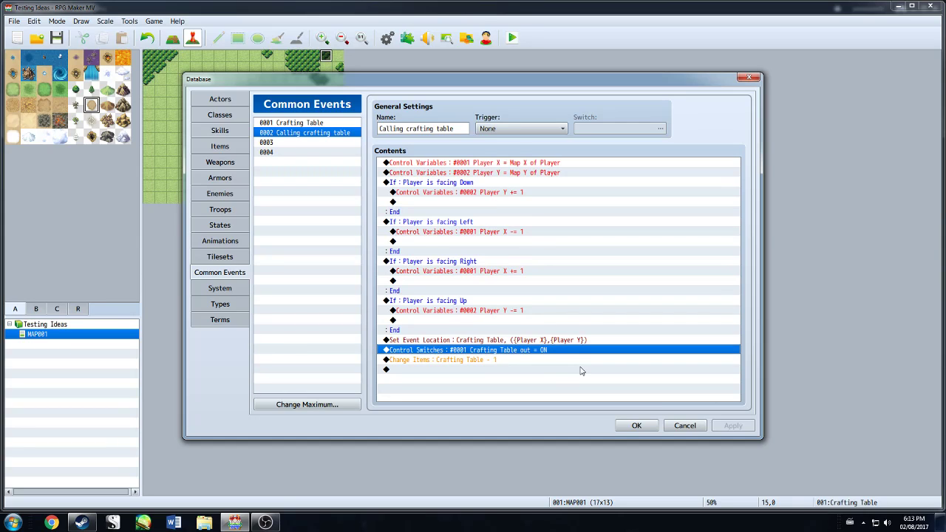
{"action": "mouse_move", "coordinate": [531, 359]}
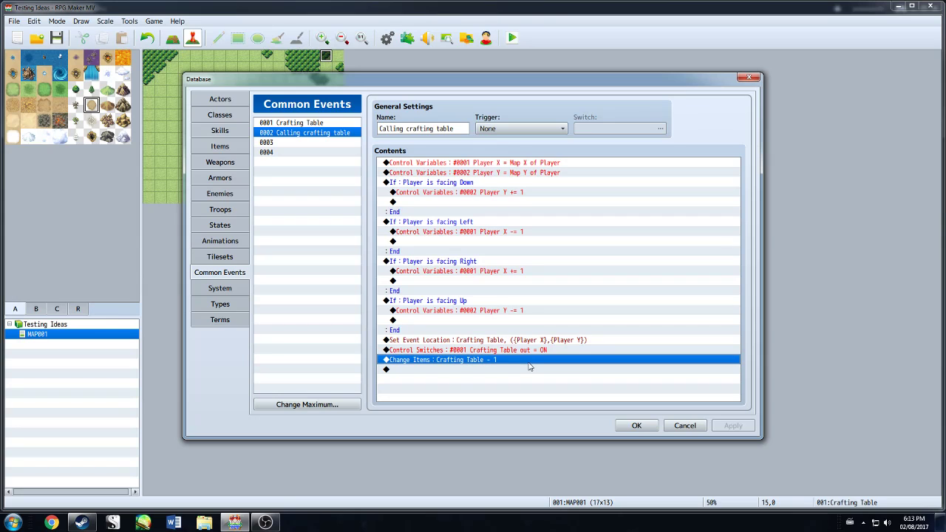
Keep the Calling crafting table common event, save the project, and launch the Testing Ideas playtest.
{"action": "left_click", "coordinate": [636, 425]}
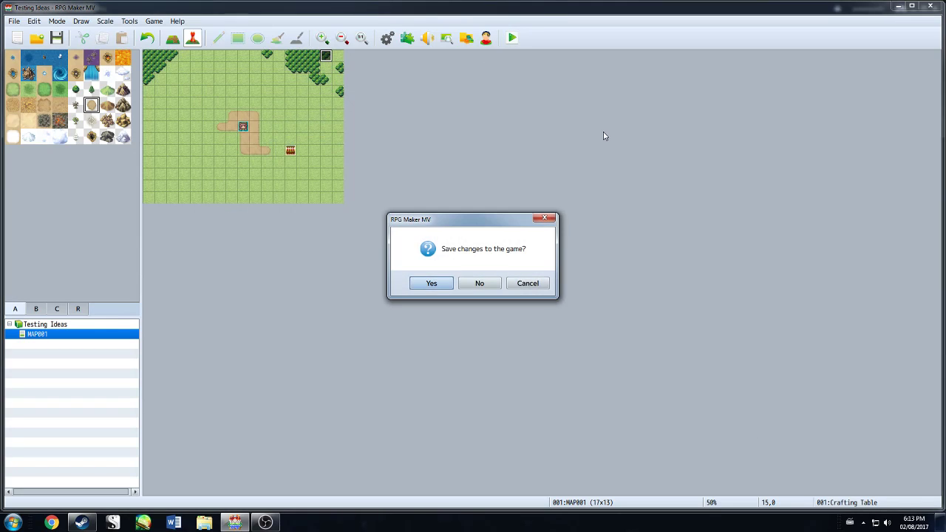
{"action": "left_click", "coordinate": [431, 283]}
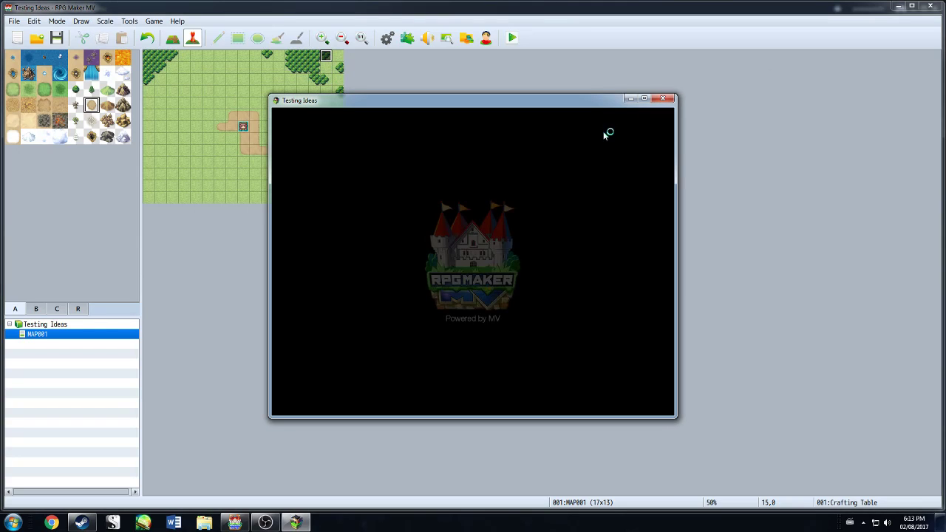